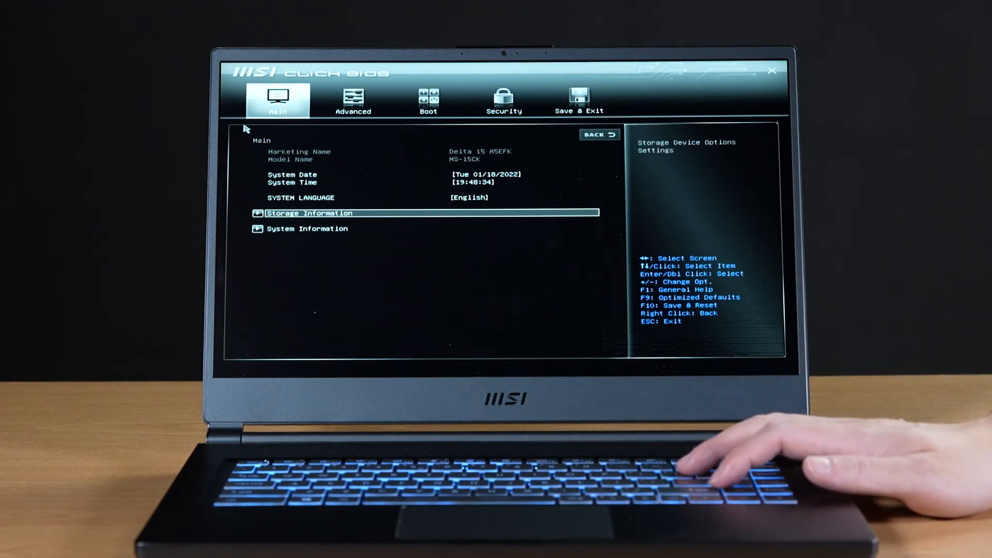
# - Show Main\Storage Information listing the Micron 1024GB and Samsung 512GB PCIe SSDs
pyautogui.doubleClick(309, 213)
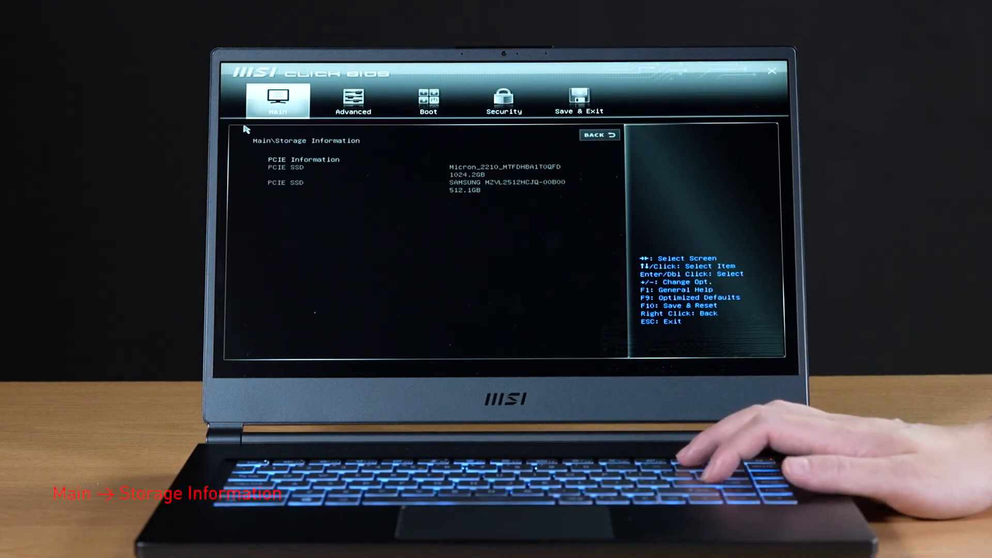